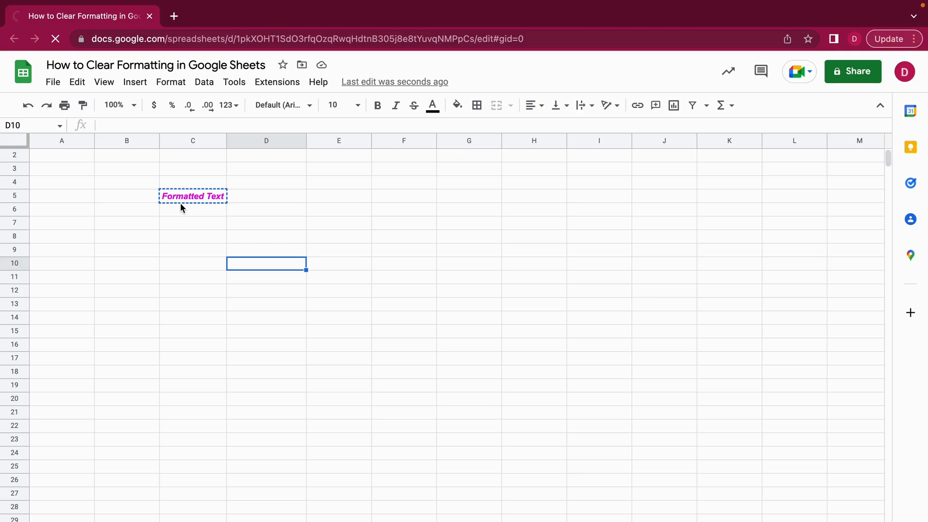
Step: Select the pink bold italic text in C5 and bring up the Format menu
click(193, 235)
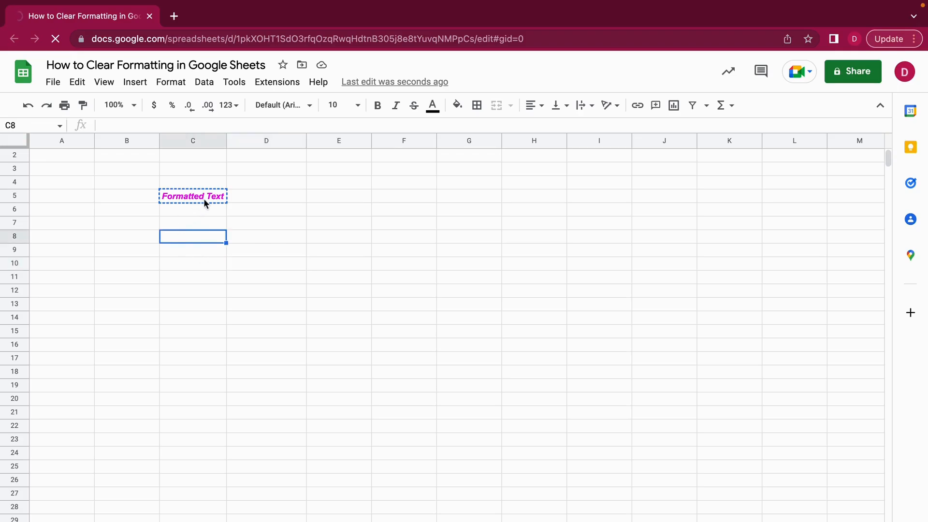
mouse_move(197, 206)
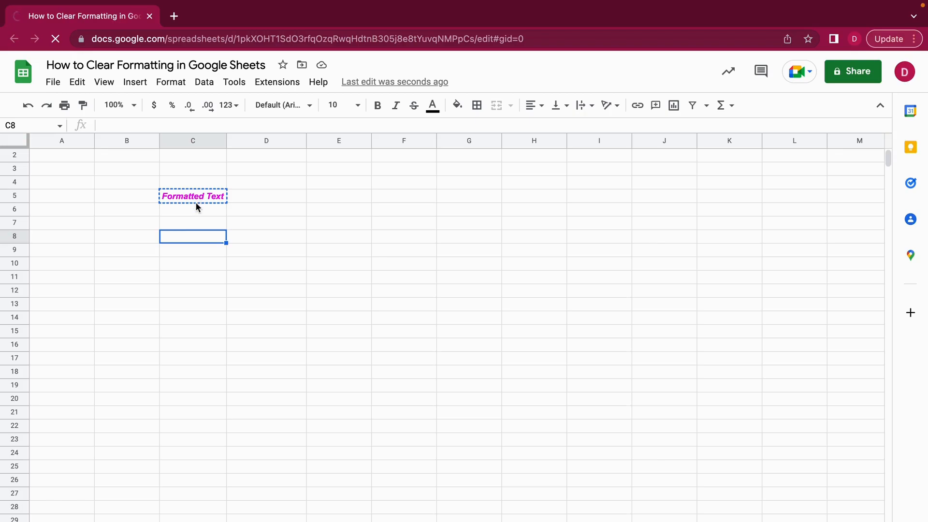
mouse_move(230, 212)
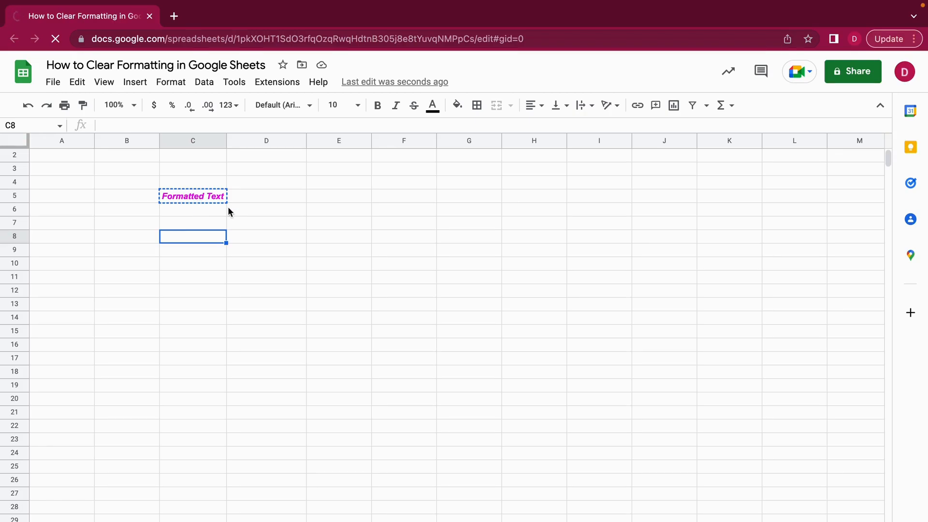
click(266, 209)
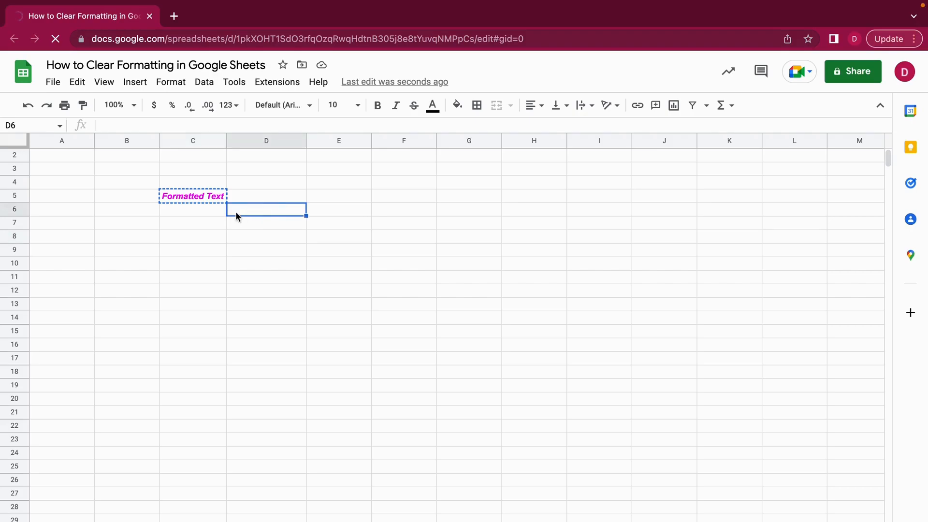
click(192, 236)
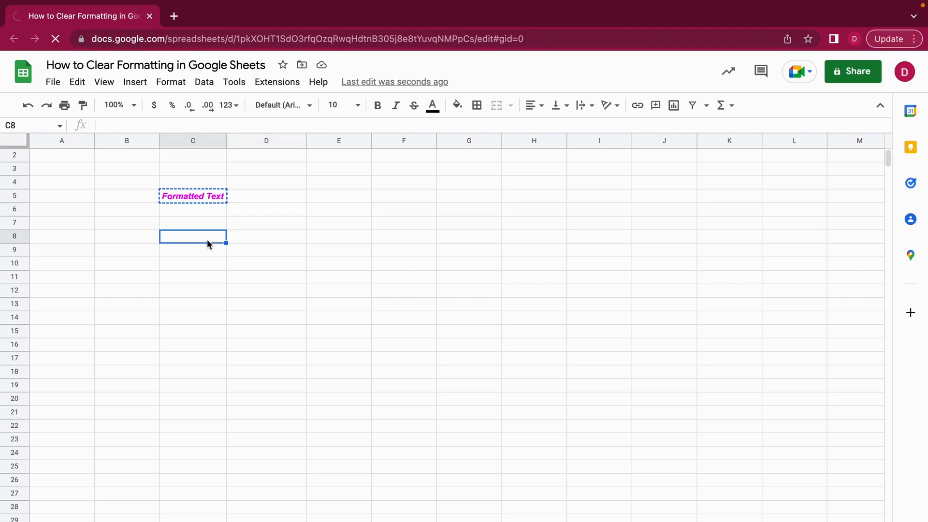
click(192, 197)
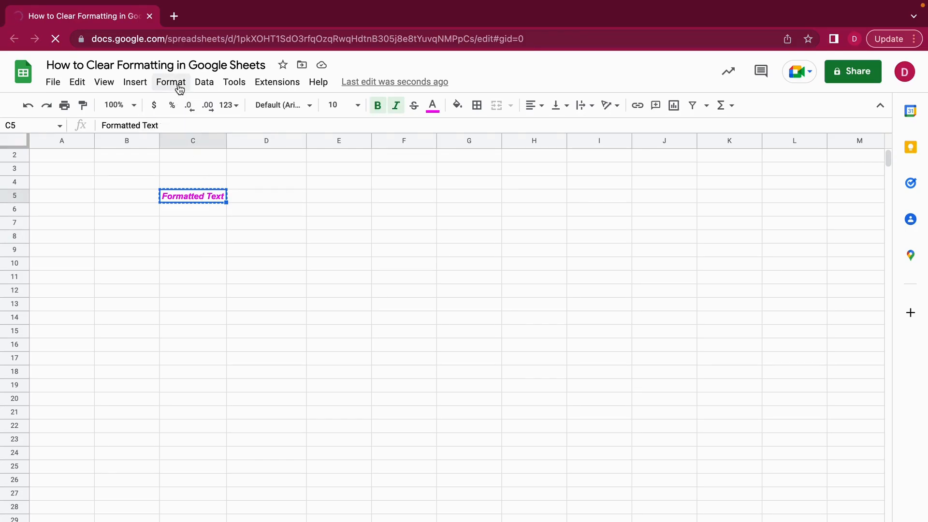
click(171, 81)
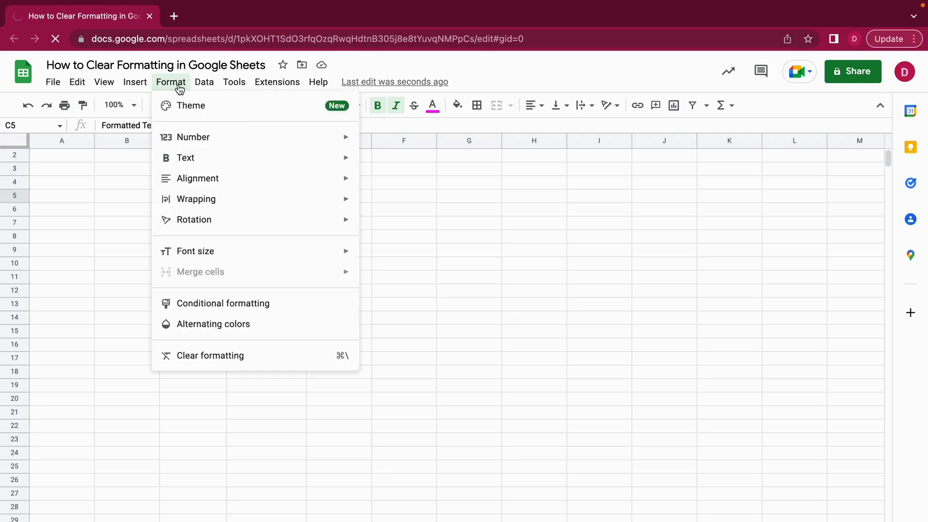
mouse_move(214, 258)
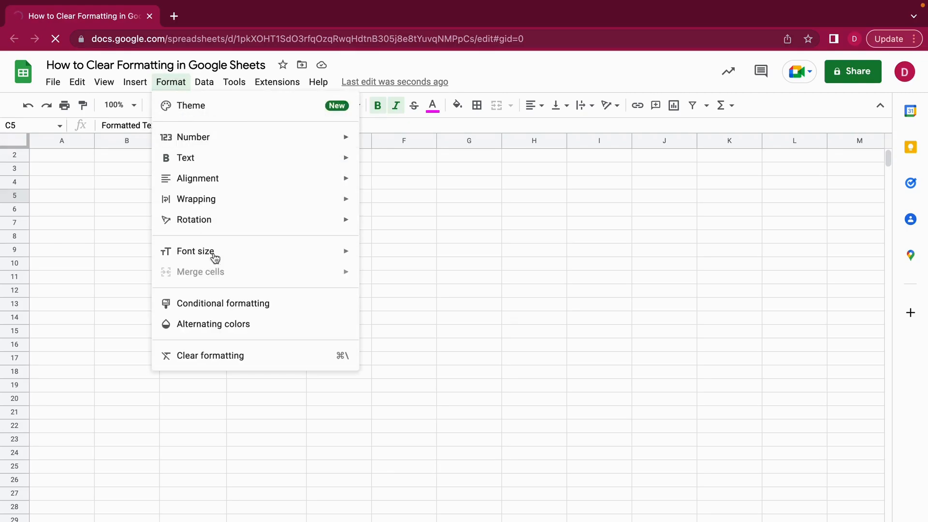
mouse_move(228, 324)
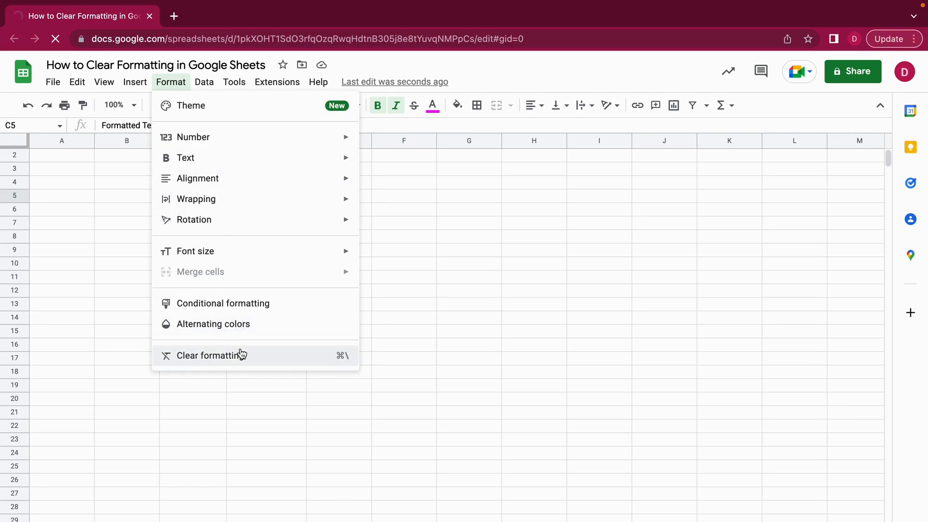
mouse_move(265, 359)
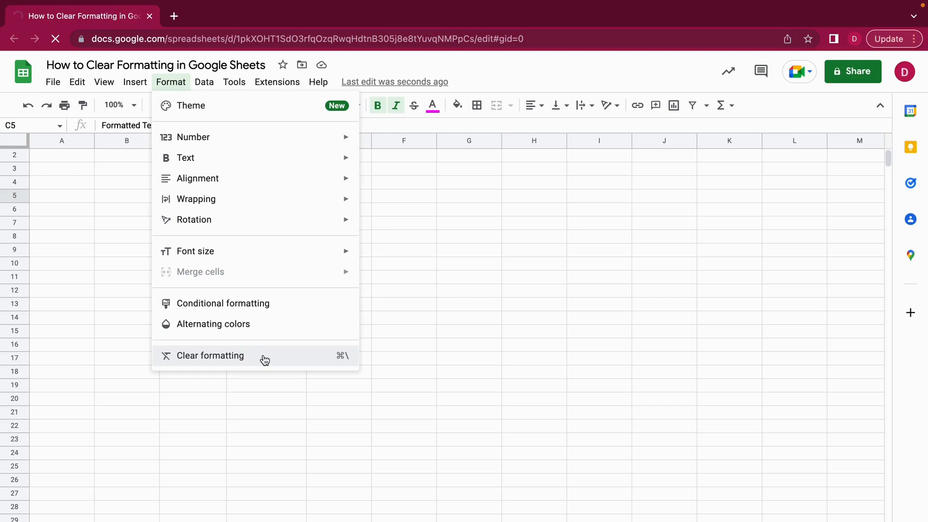
Step: Clear all formatting from C5 so 'Formatted Text' shows plain, then reselect C5 to verify
click(209, 354)
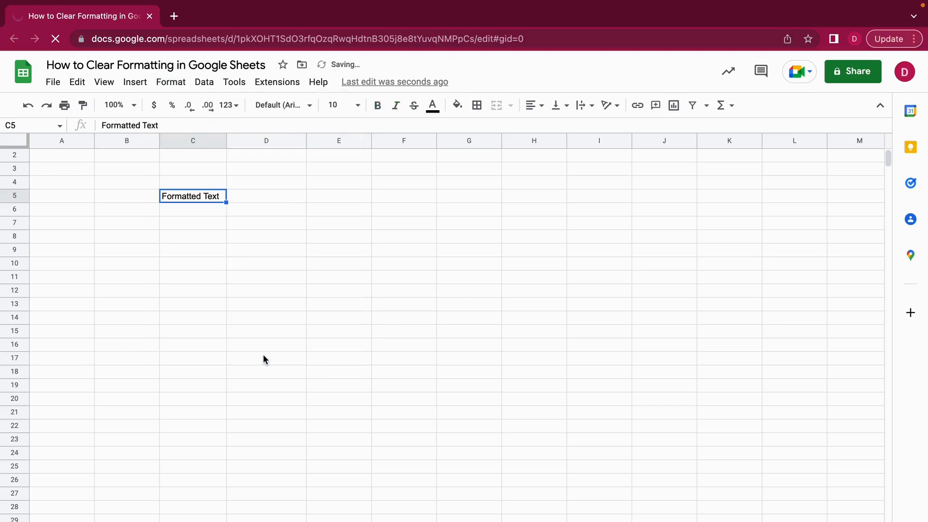
click(193, 236)
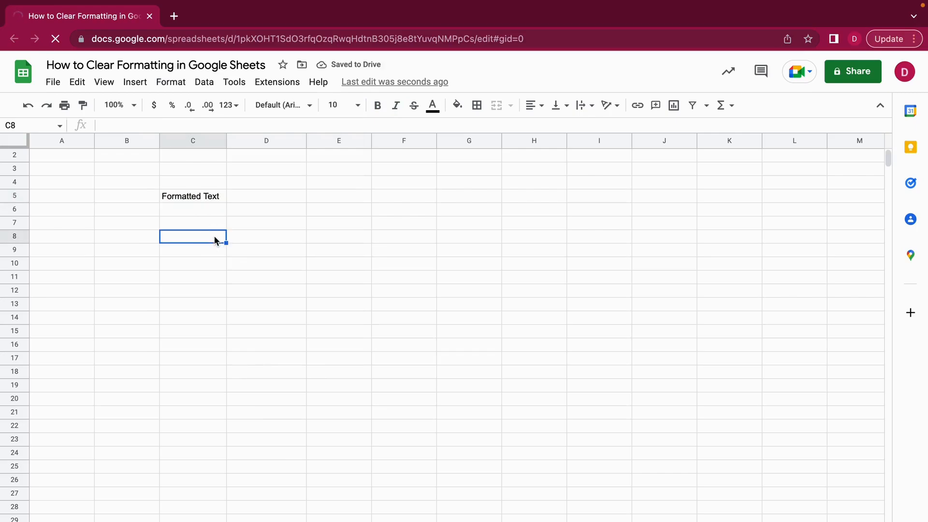
click(193, 196)
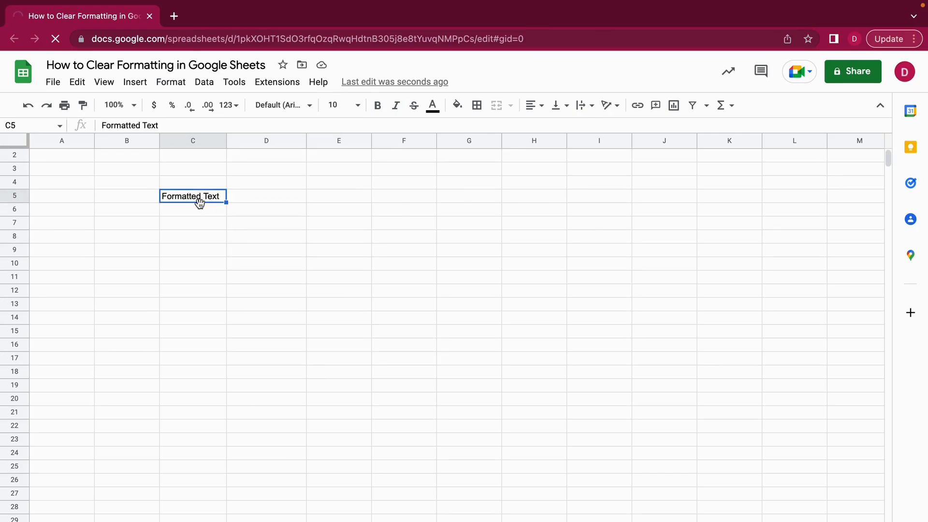
mouse_move(206, 238)
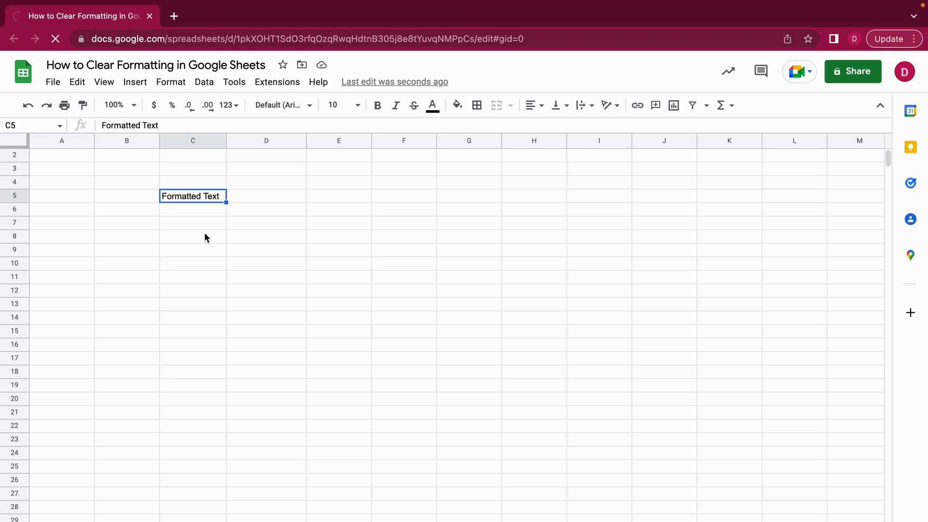
Step: Undo the clear so C5 regains its pink bold italic styling, and reselect C5
click(192, 236)
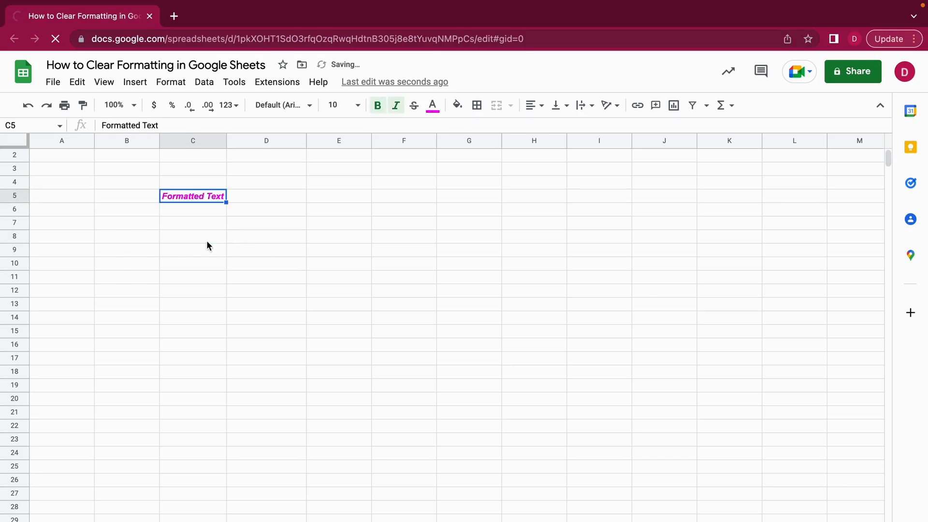
click(193, 222)
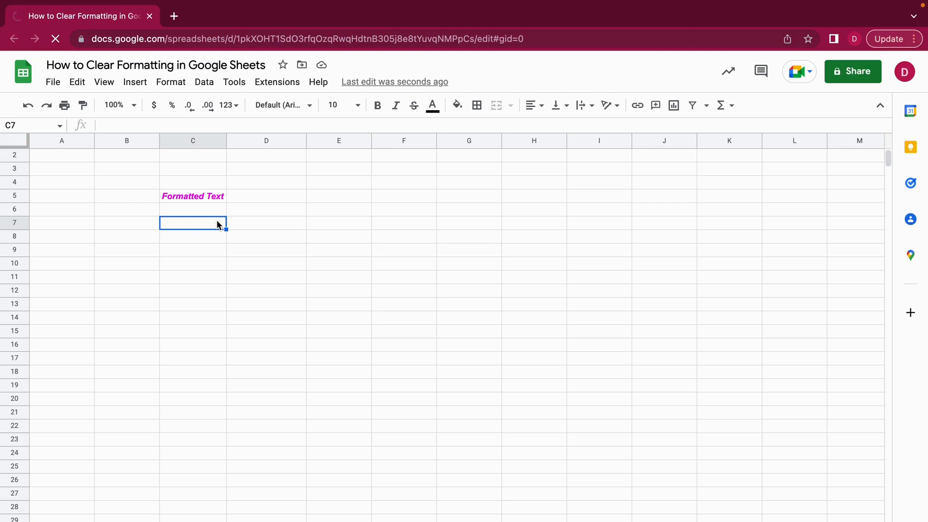
mouse_move(199, 263)
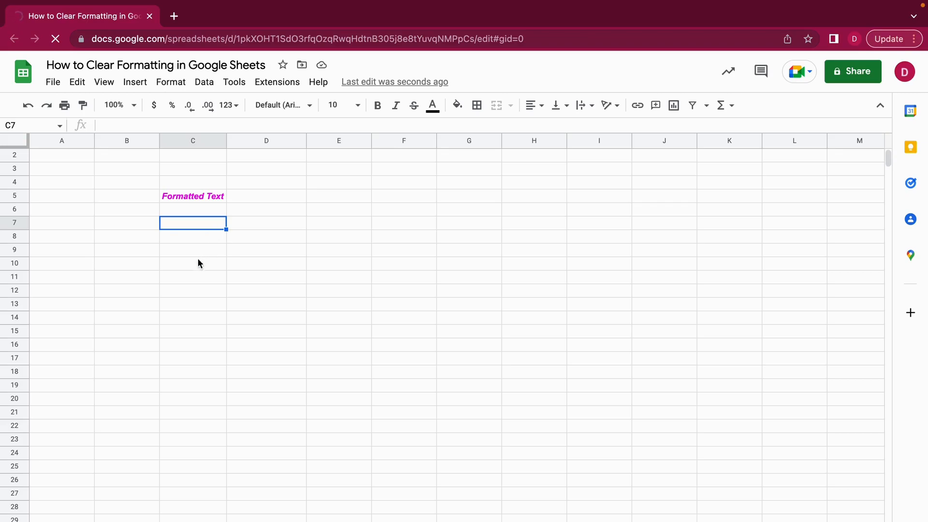
click(193, 196)
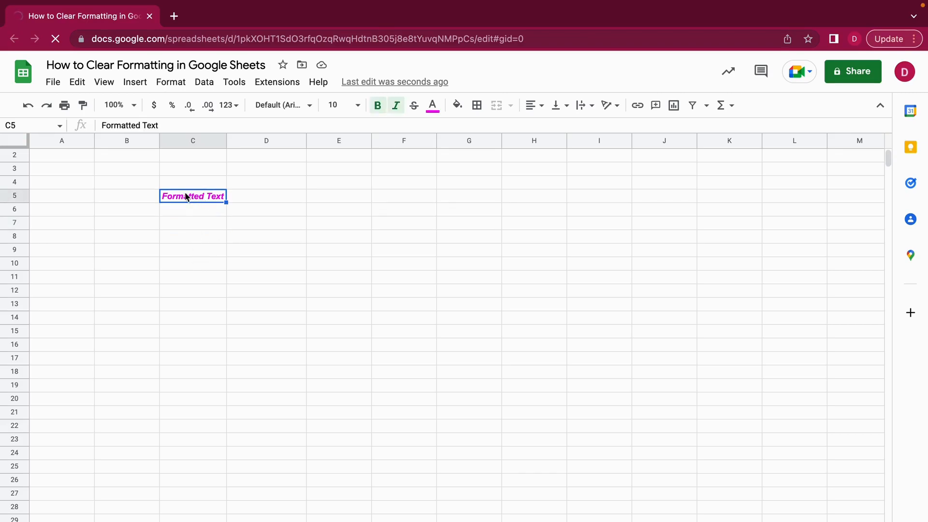
mouse_move(203, 218)
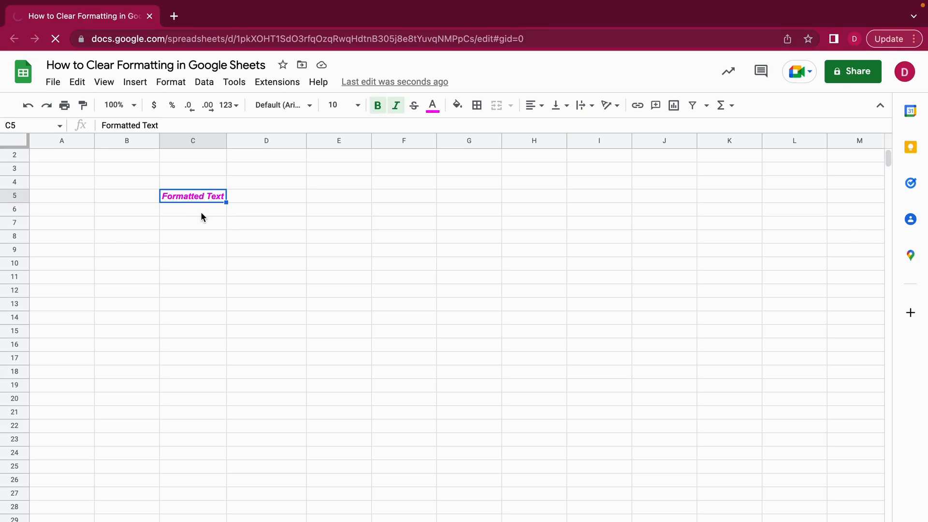
Step: Copy the styled 'Formatted Text' in C5 via Edit > Copy
click(78, 81)
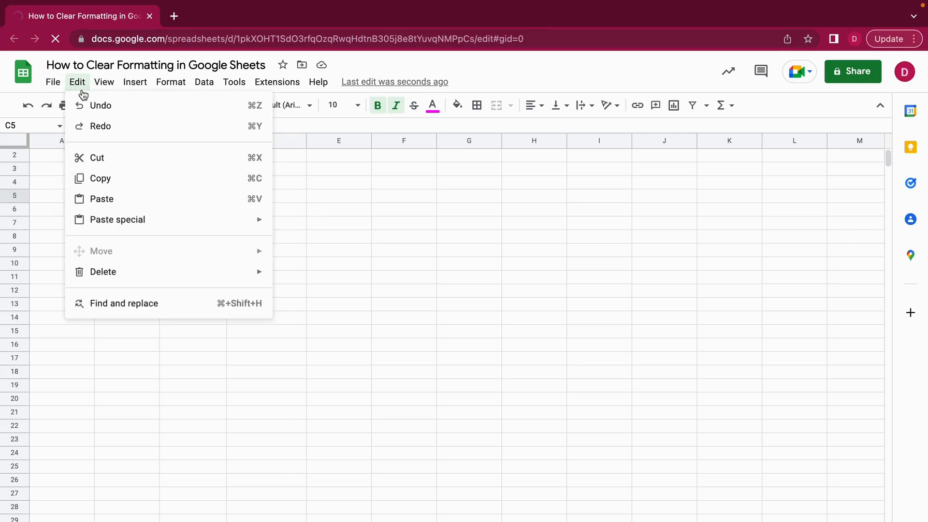
mouse_move(110, 168)
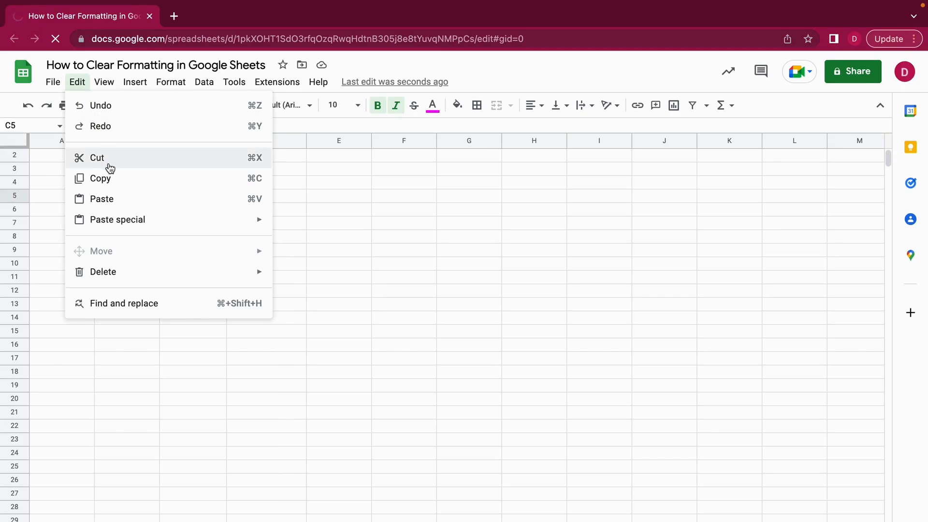
mouse_move(108, 179)
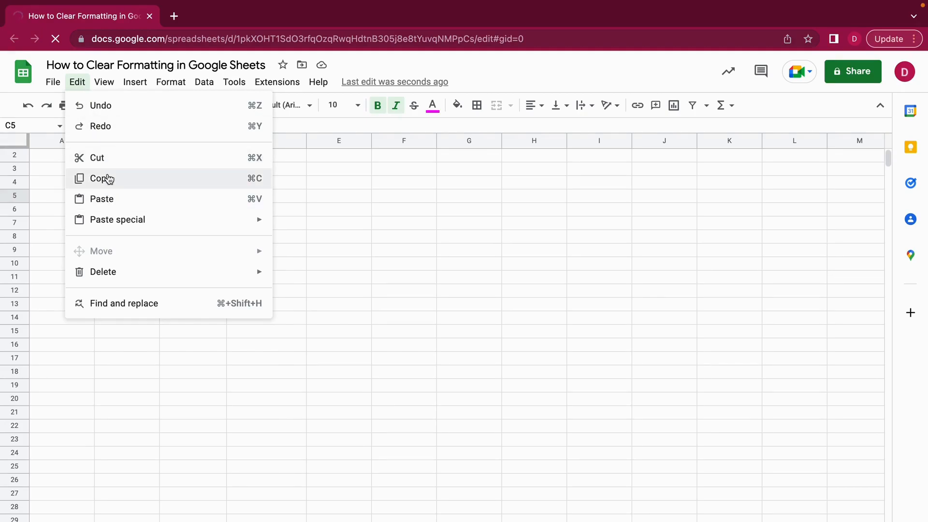
click(97, 178)
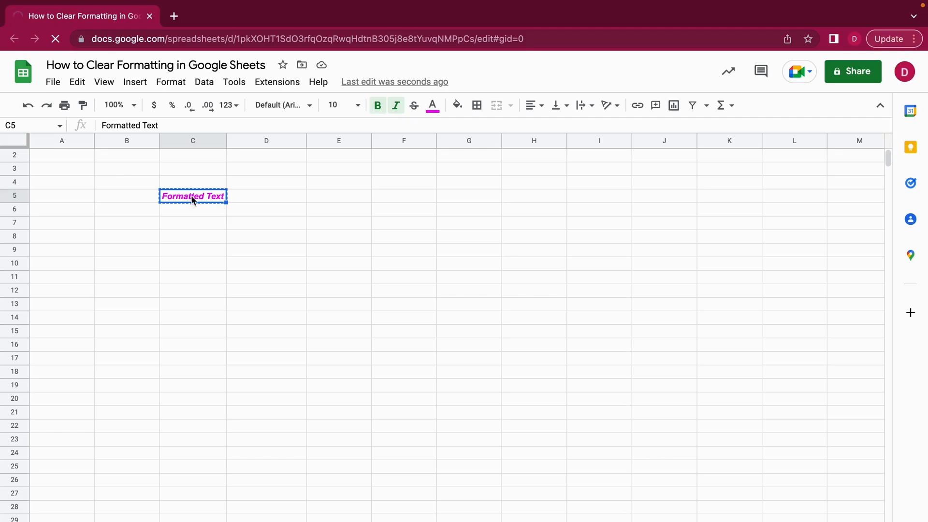
mouse_move(282, 204)
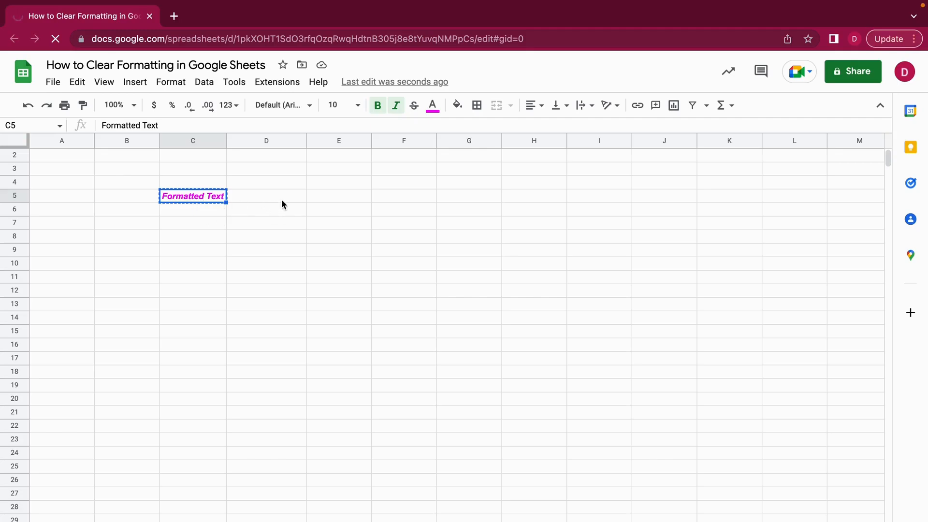
mouse_move(279, 205)
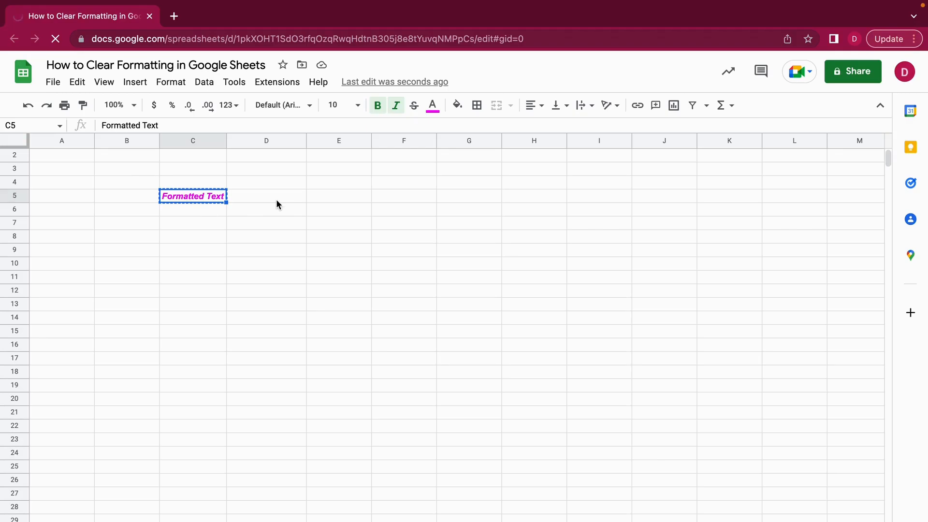
mouse_move(230, 203)
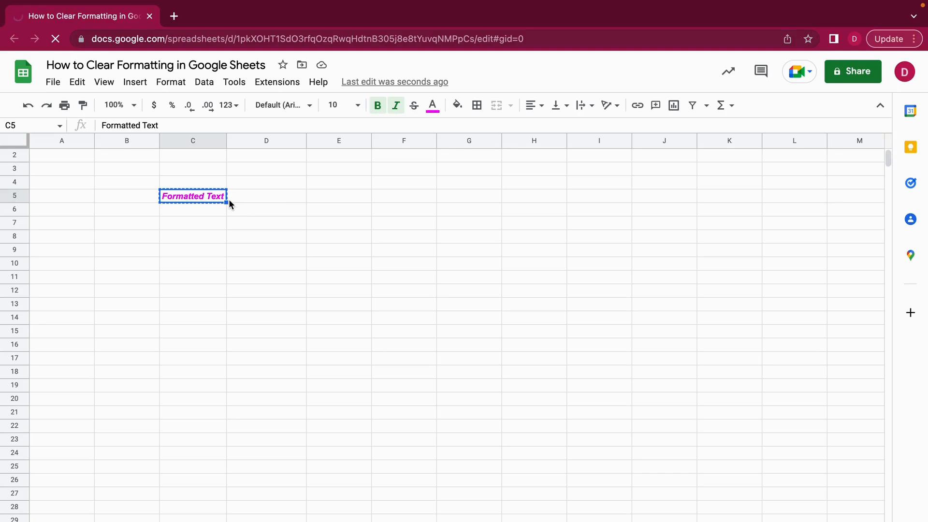
mouse_move(240, 181)
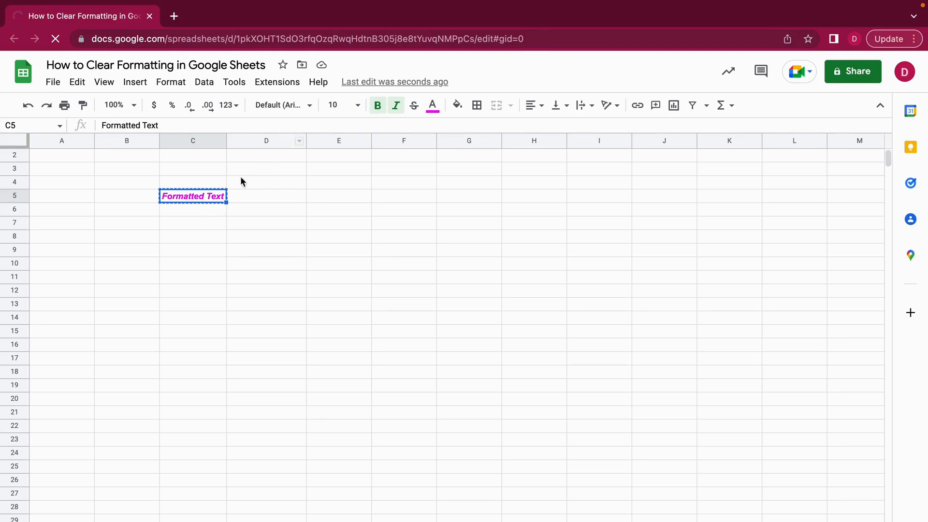
mouse_move(270, 158)
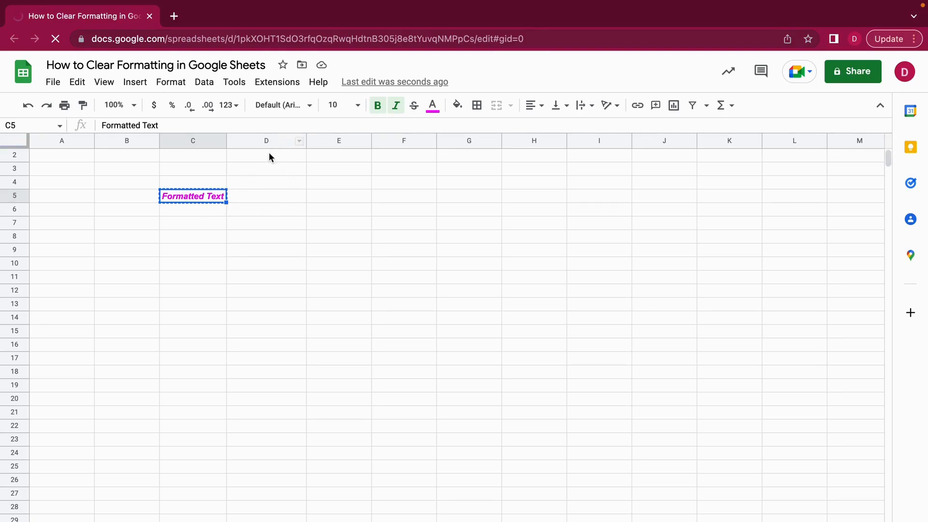
mouse_move(270, 202)
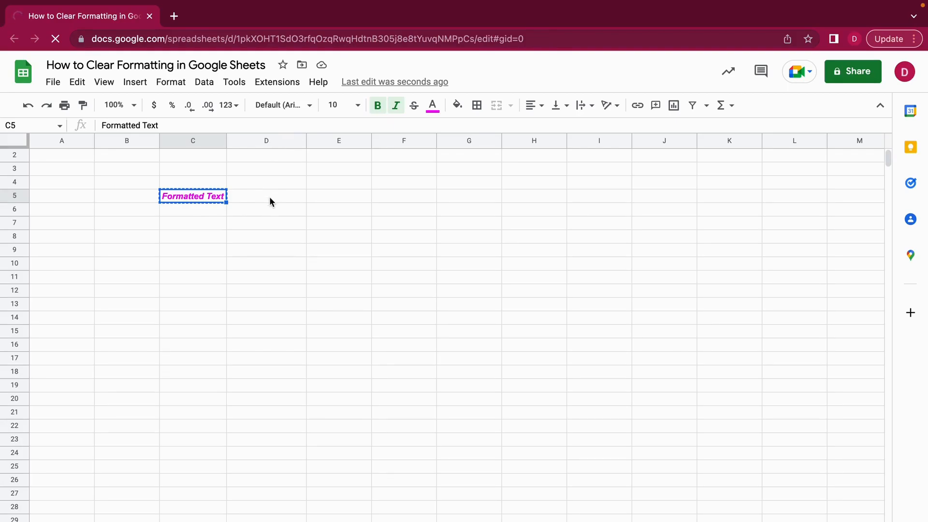
click(265, 196)
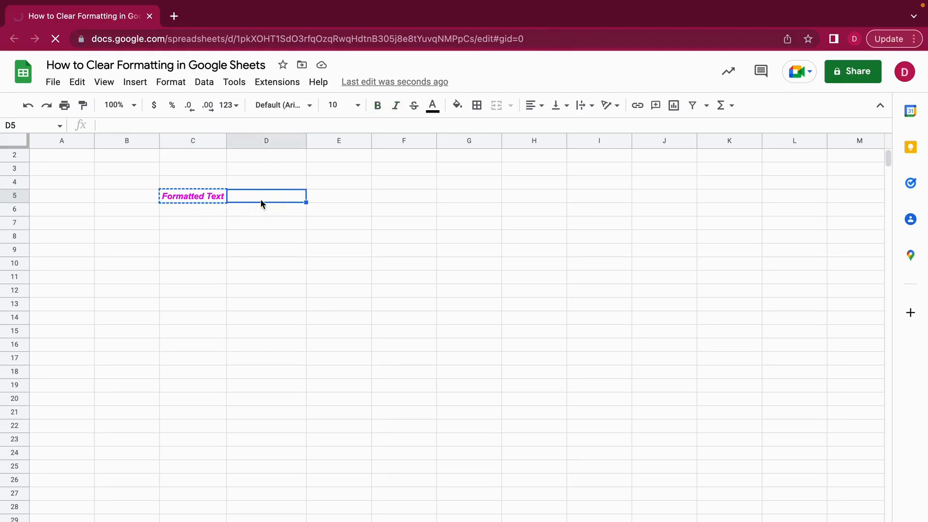
mouse_move(272, 200)
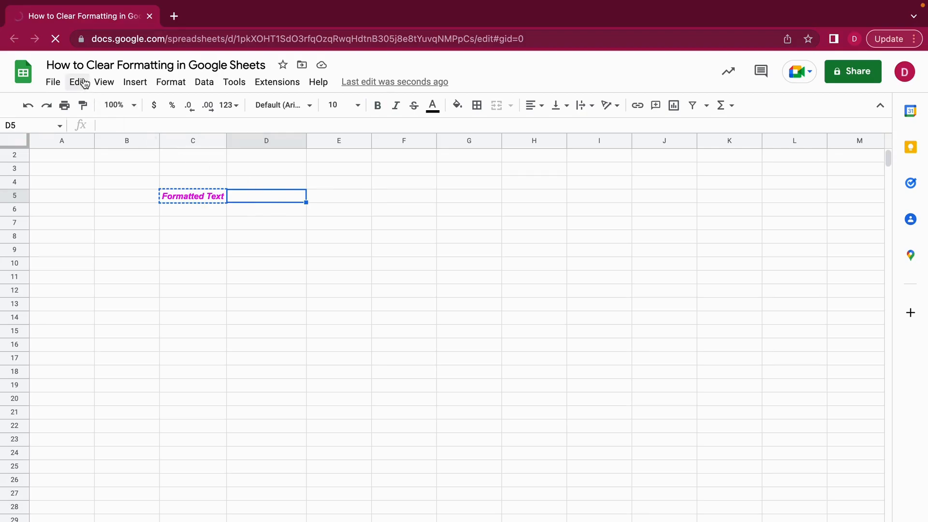
click(74, 81)
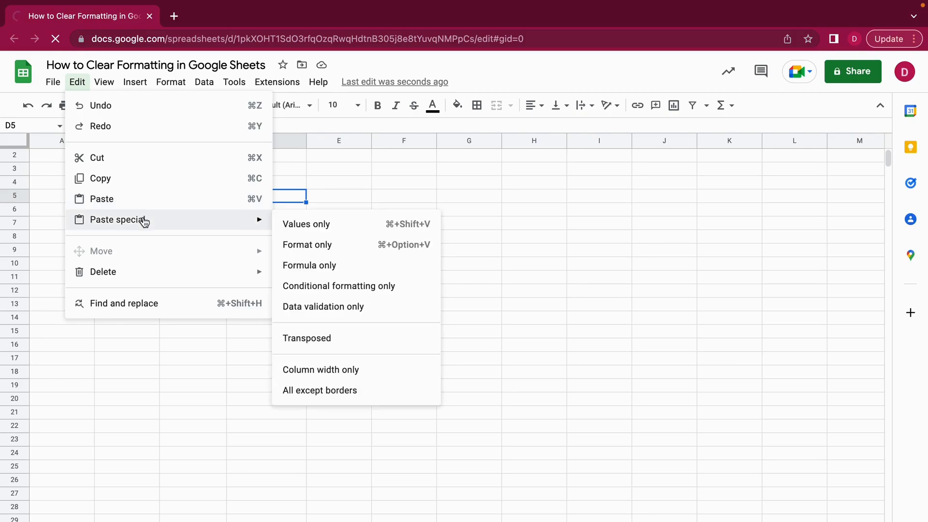
mouse_move(320, 230)
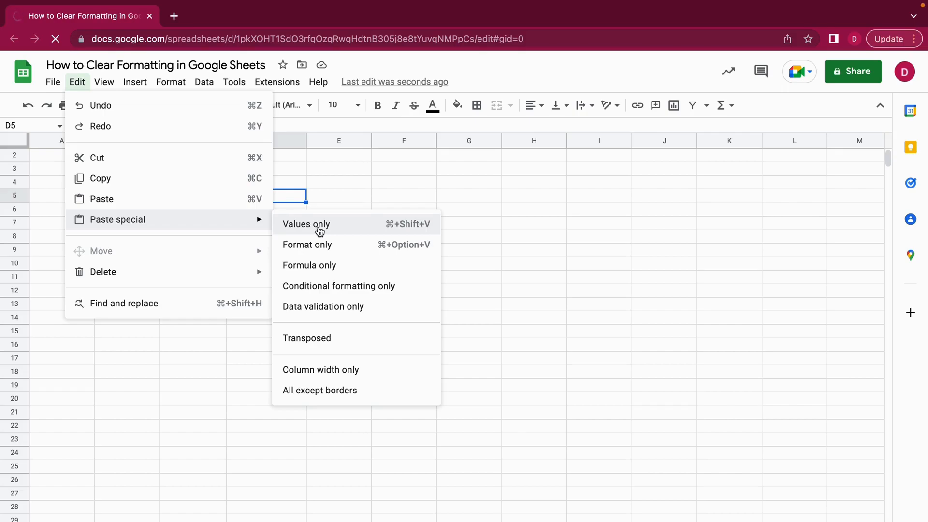
click(306, 223)
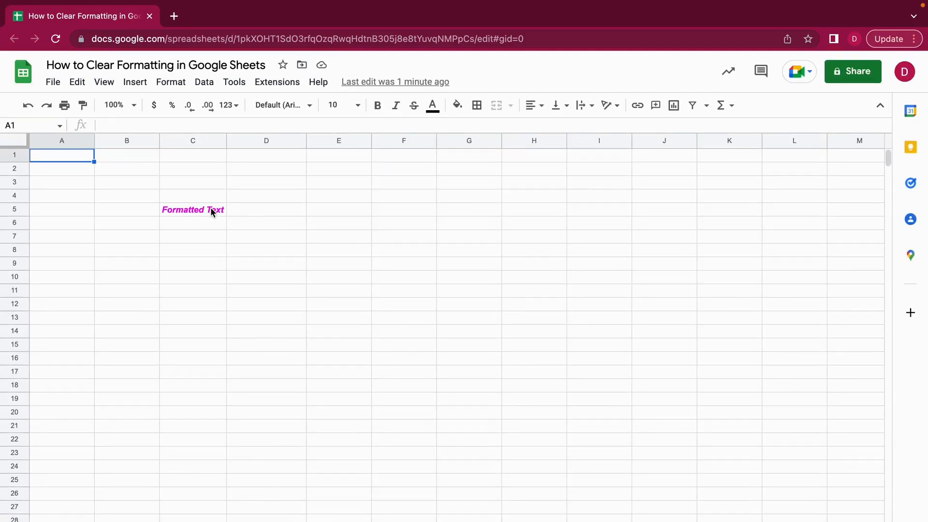
Step: Select D5 as the paste destination and bring up the Edit menu's Paste special choices
click(266, 208)
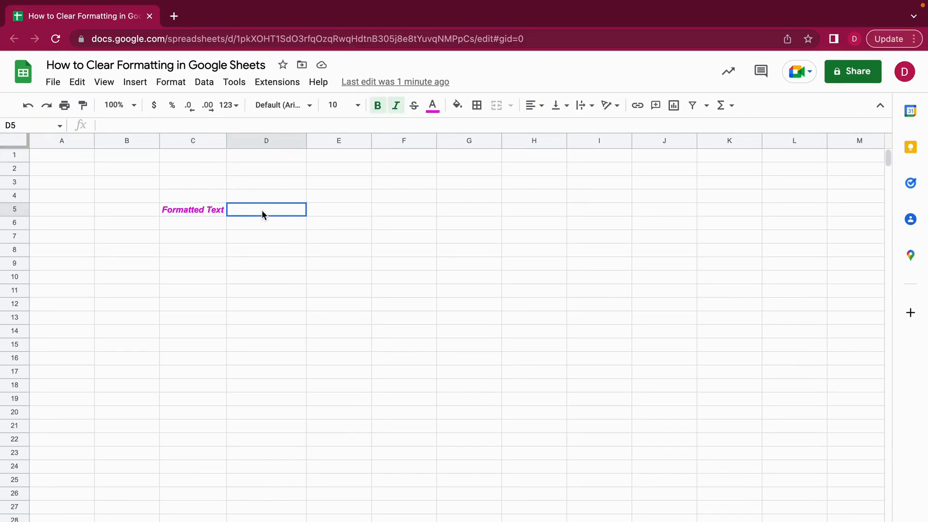
click(192, 210)
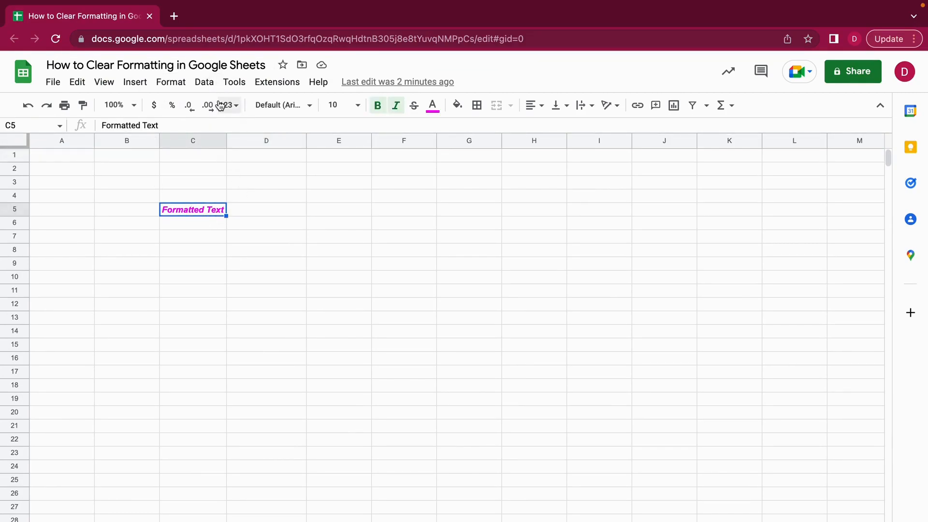
mouse_move(251, 217)
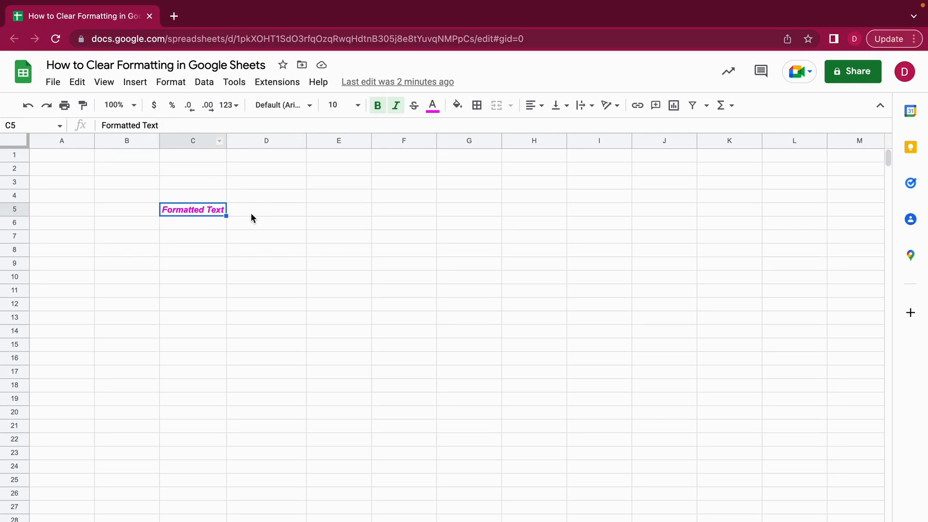
click(77, 81)
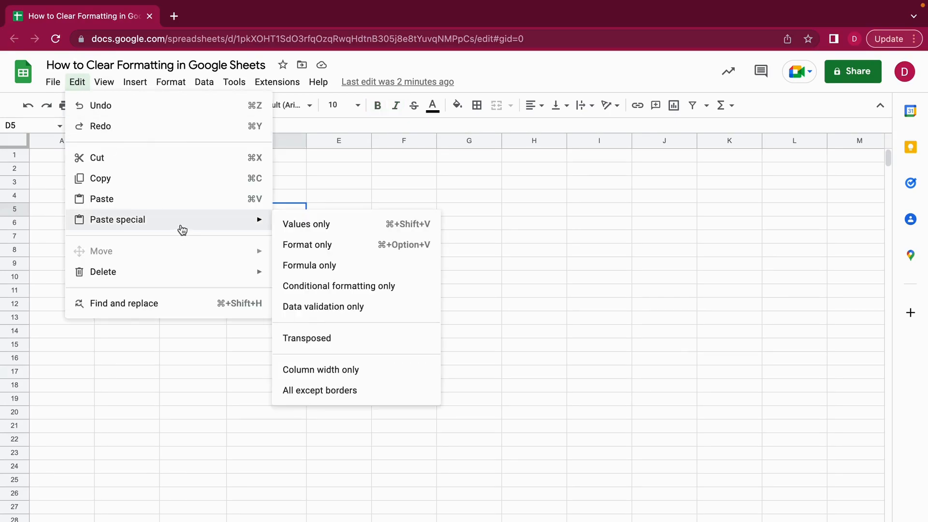
Step: Paste 'Formatted Text' into D5 as values only, dismiss the suggestion and reselect D5 to check
click(305, 223)
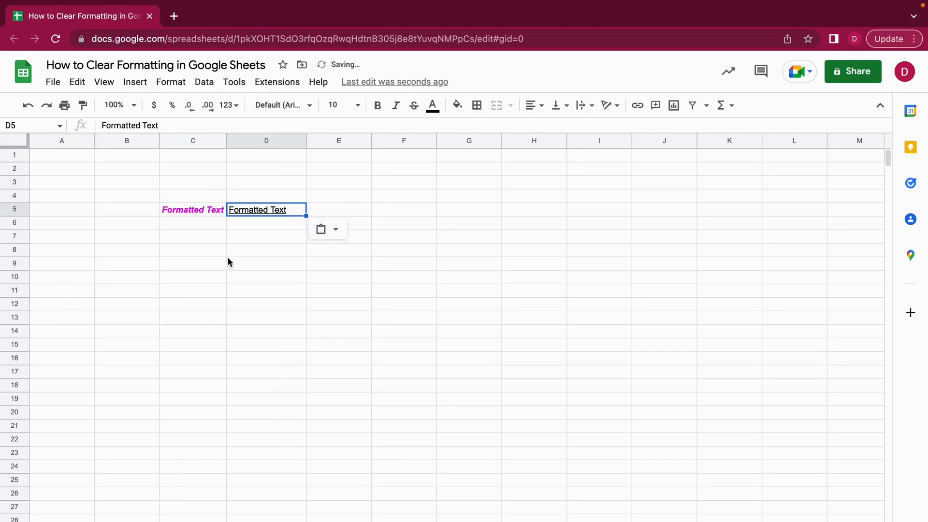
click(266, 263)
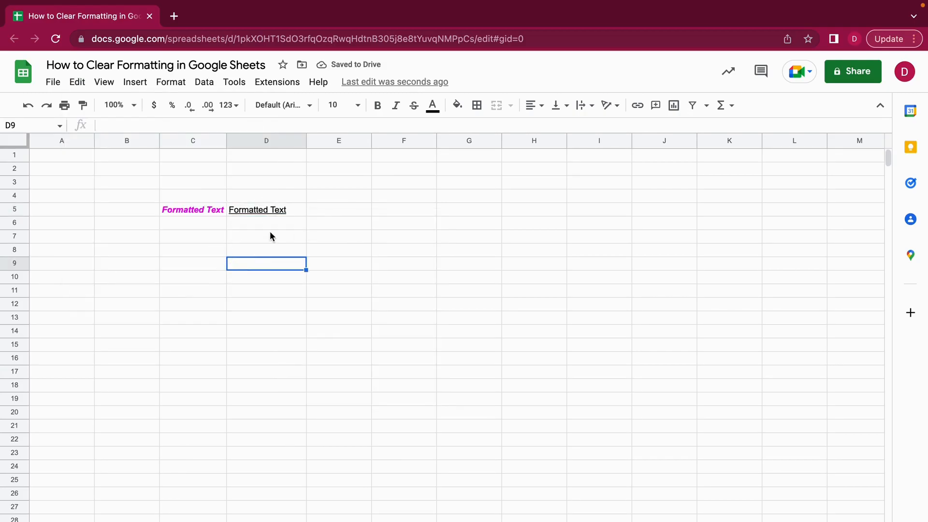
click(266, 209)
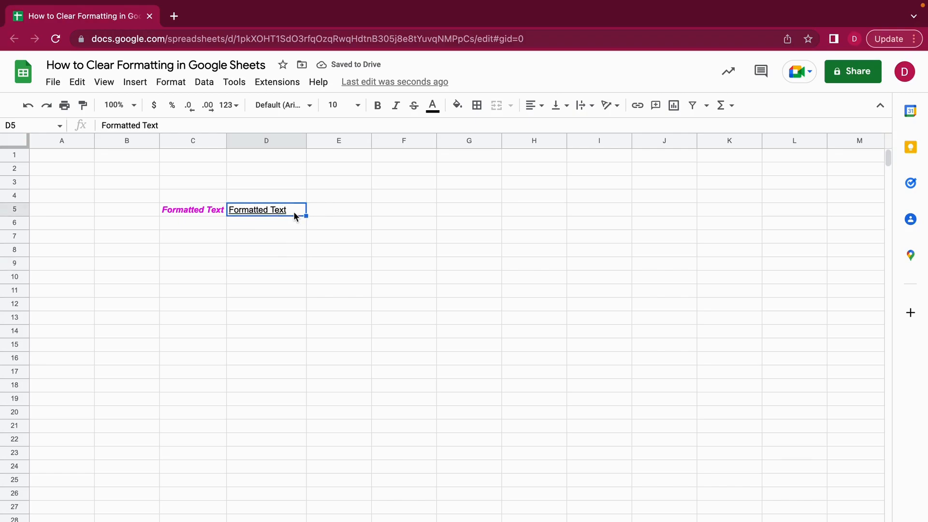
mouse_move(222, 283)
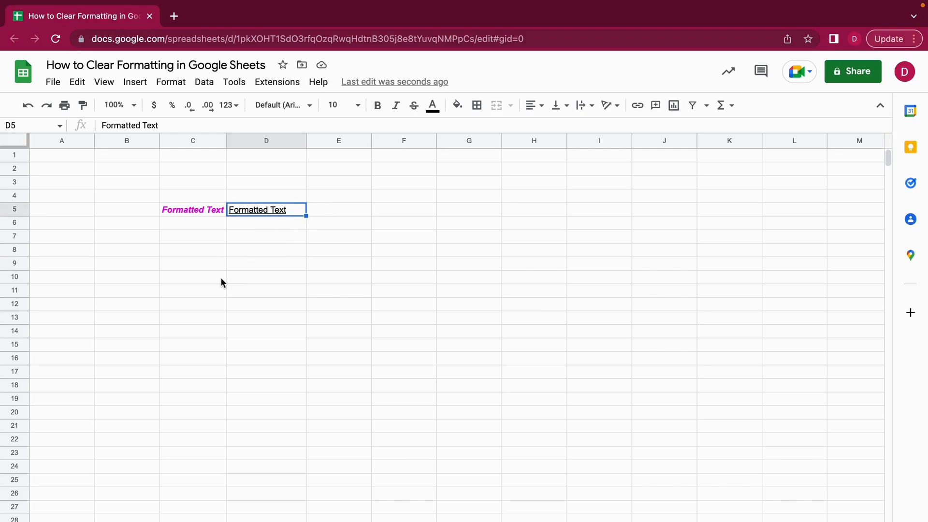